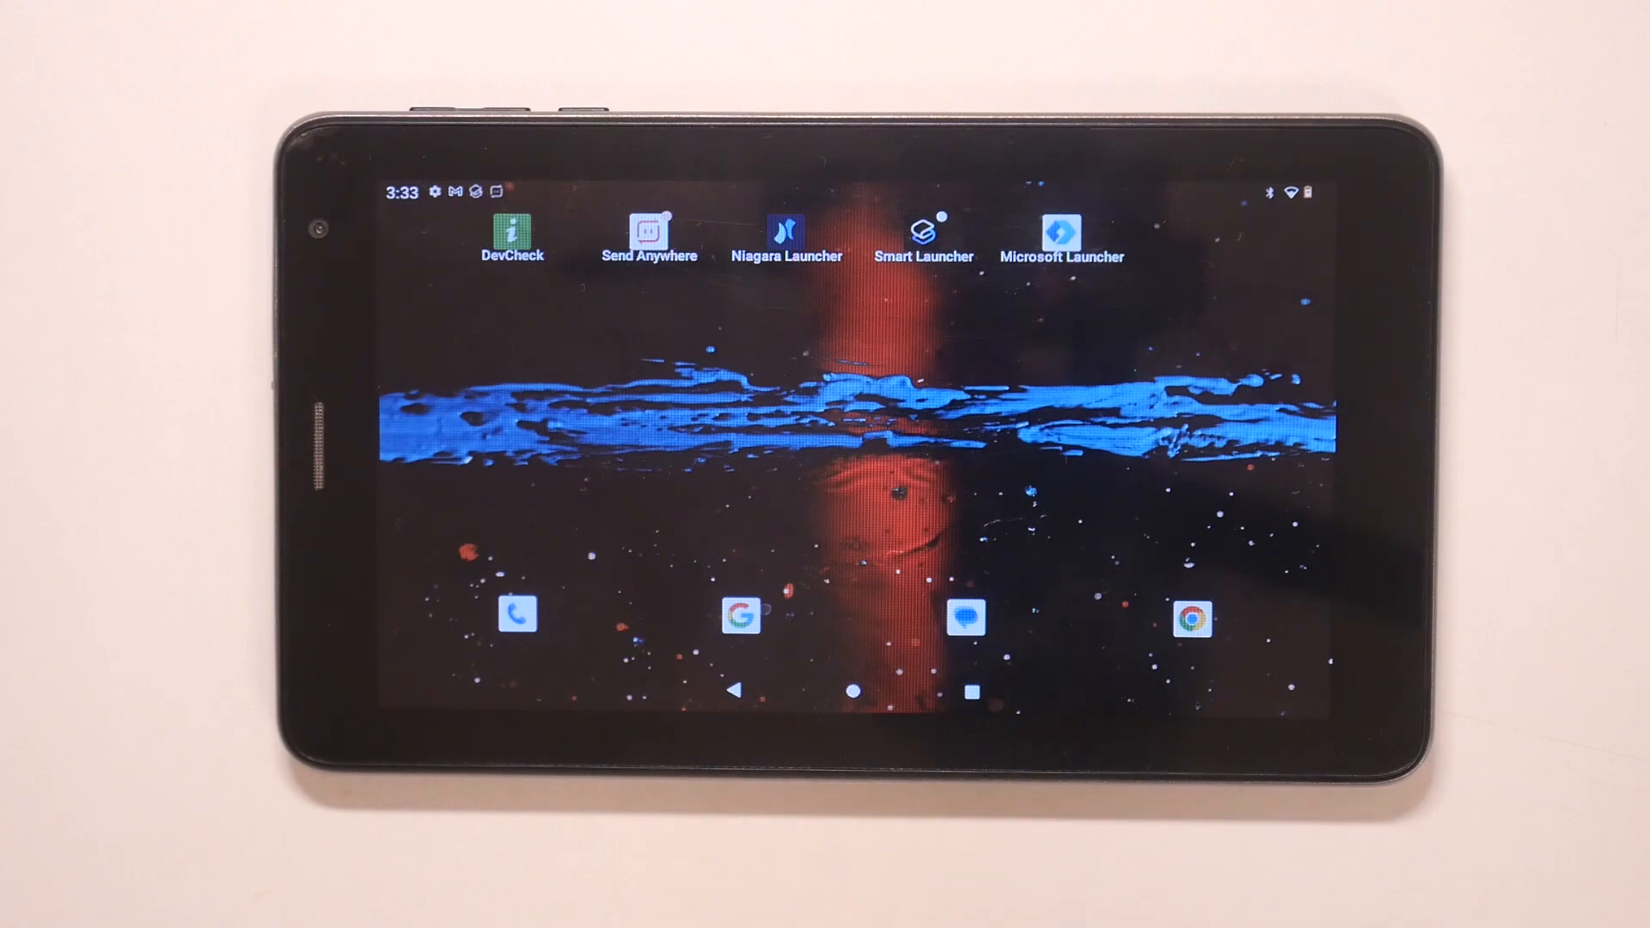
# Launch Settings from the app drawer and scroll to Storage (35% used, 20.89 GB free)
pyautogui.scroll(3)
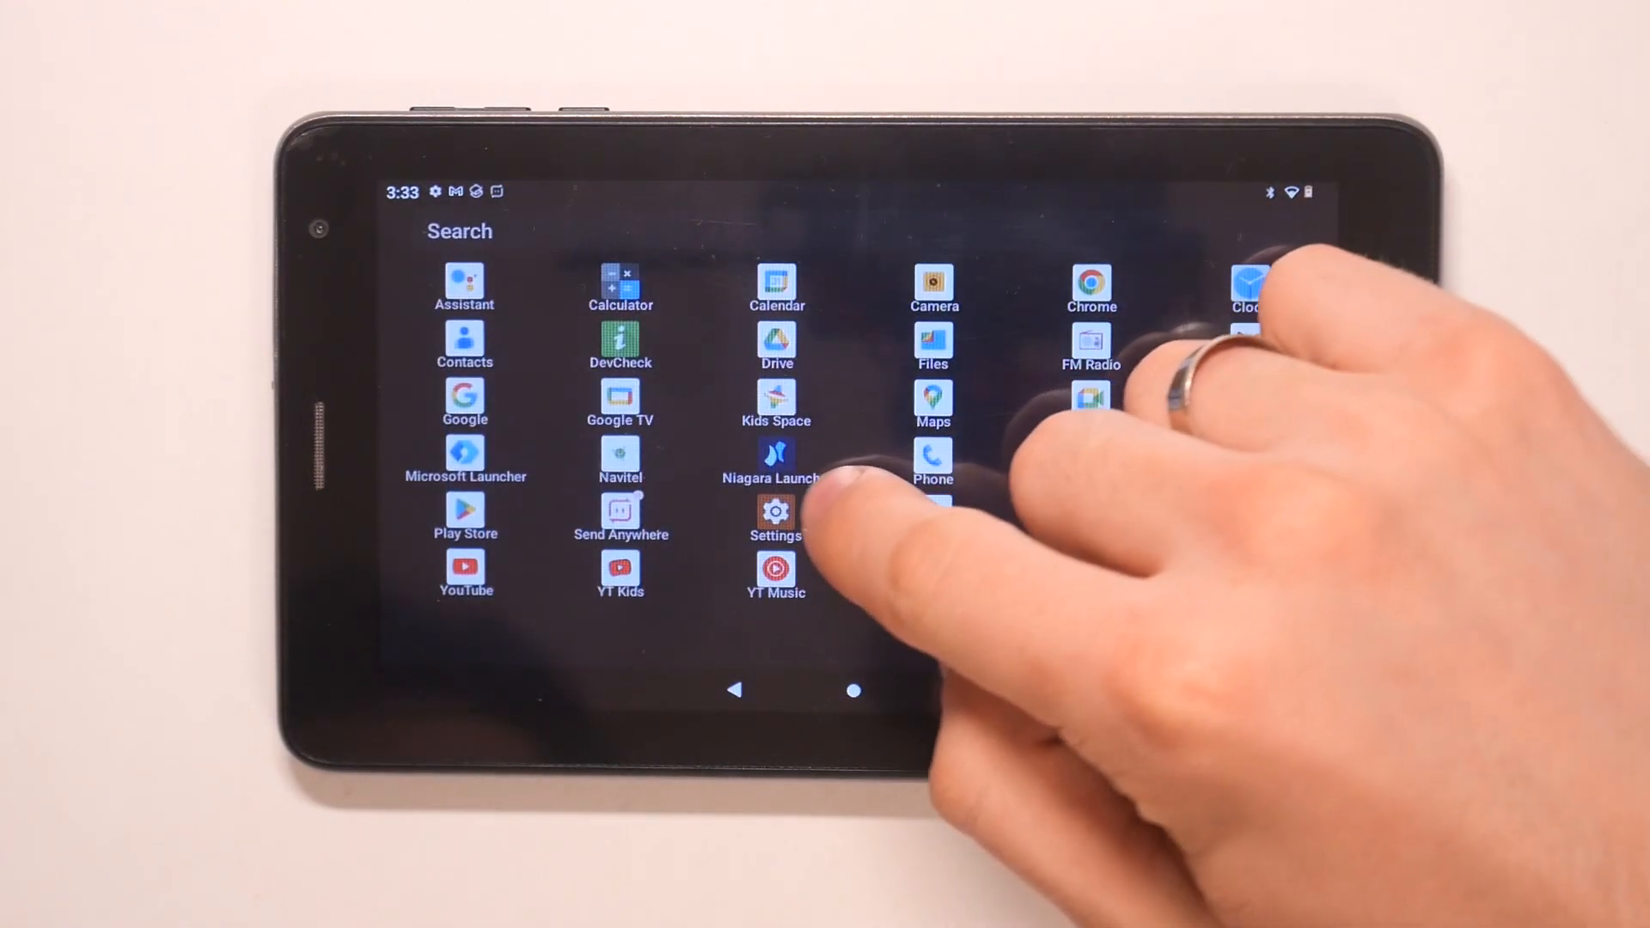
pyautogui.click(775, 512)
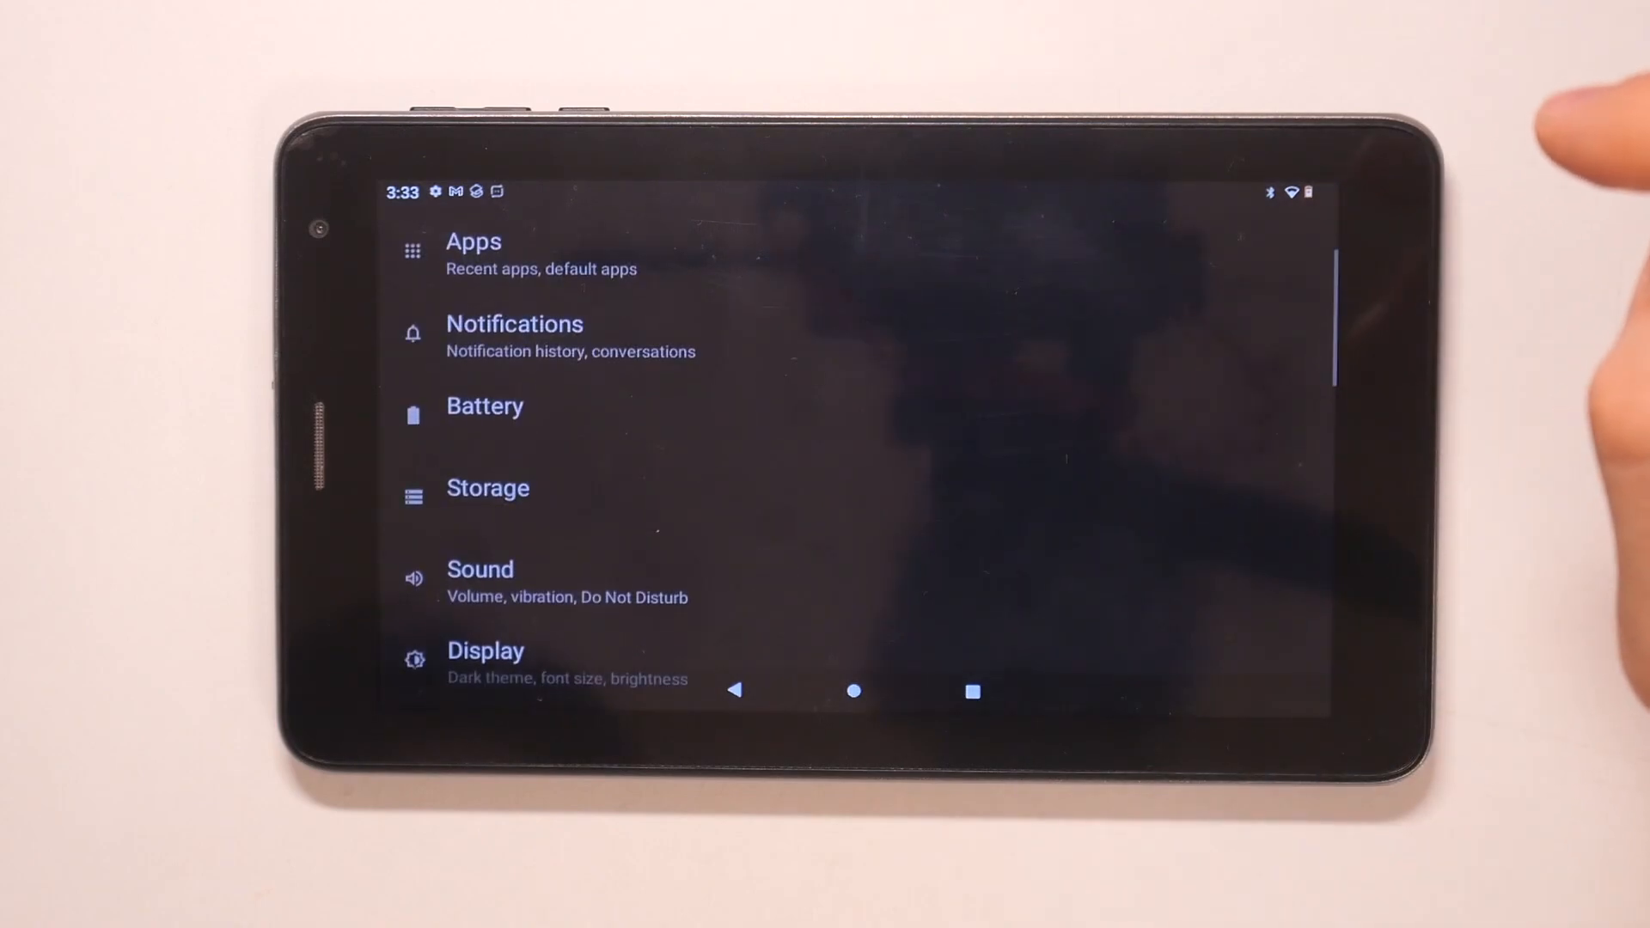
pyautogui.scroll(-3)
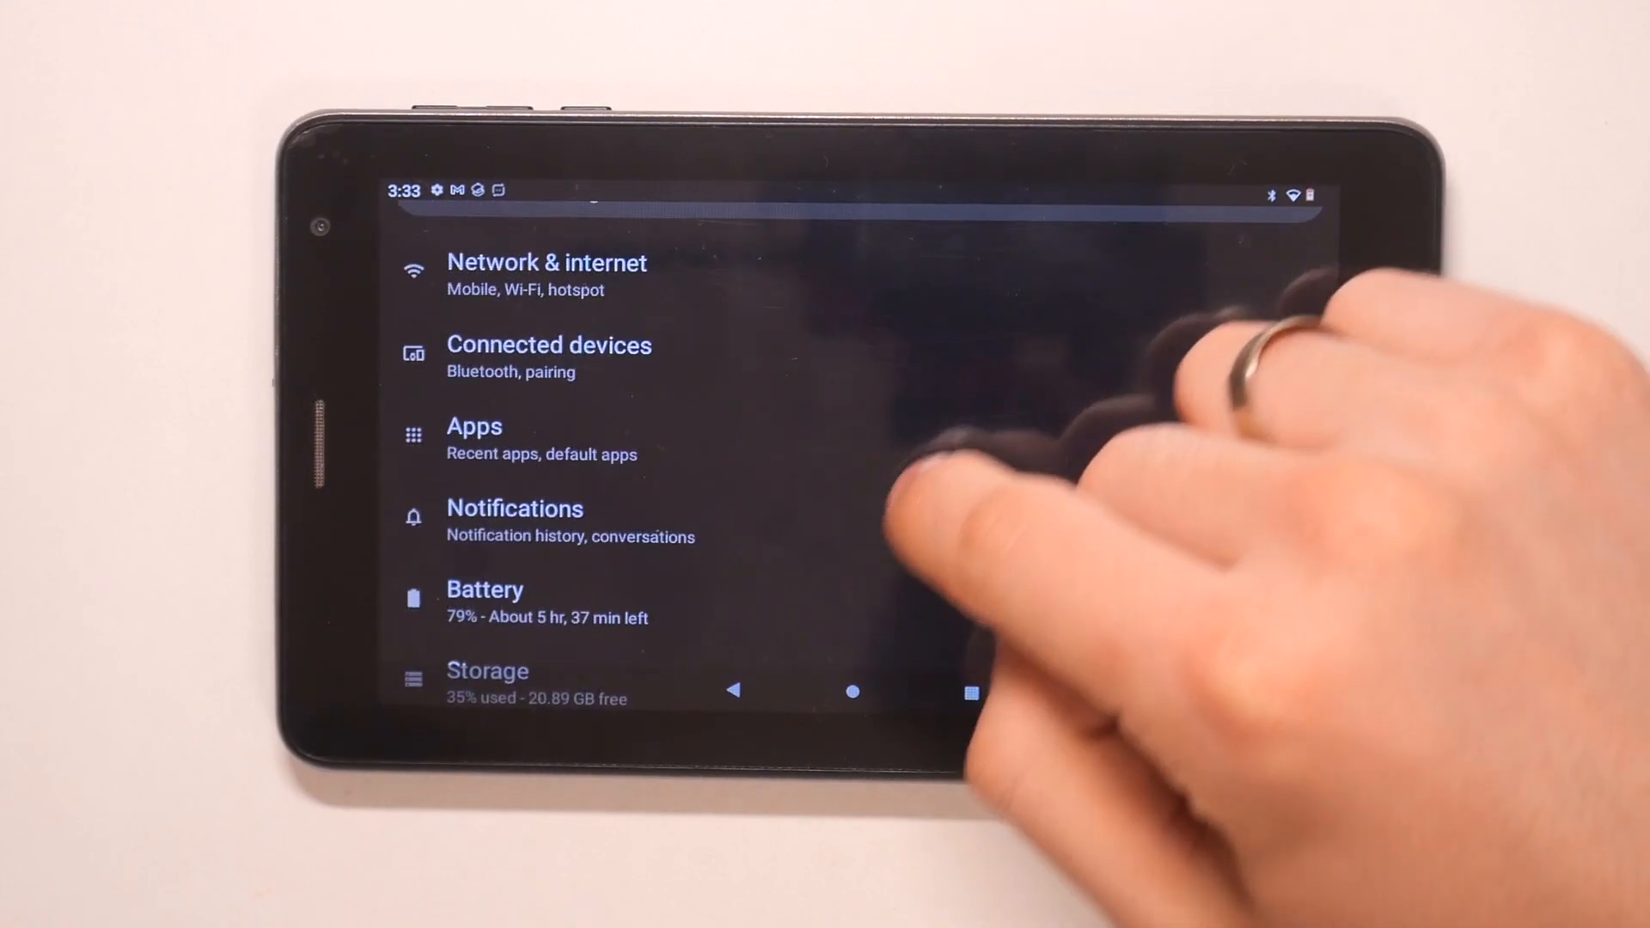
pyautogui.scroll(-3)
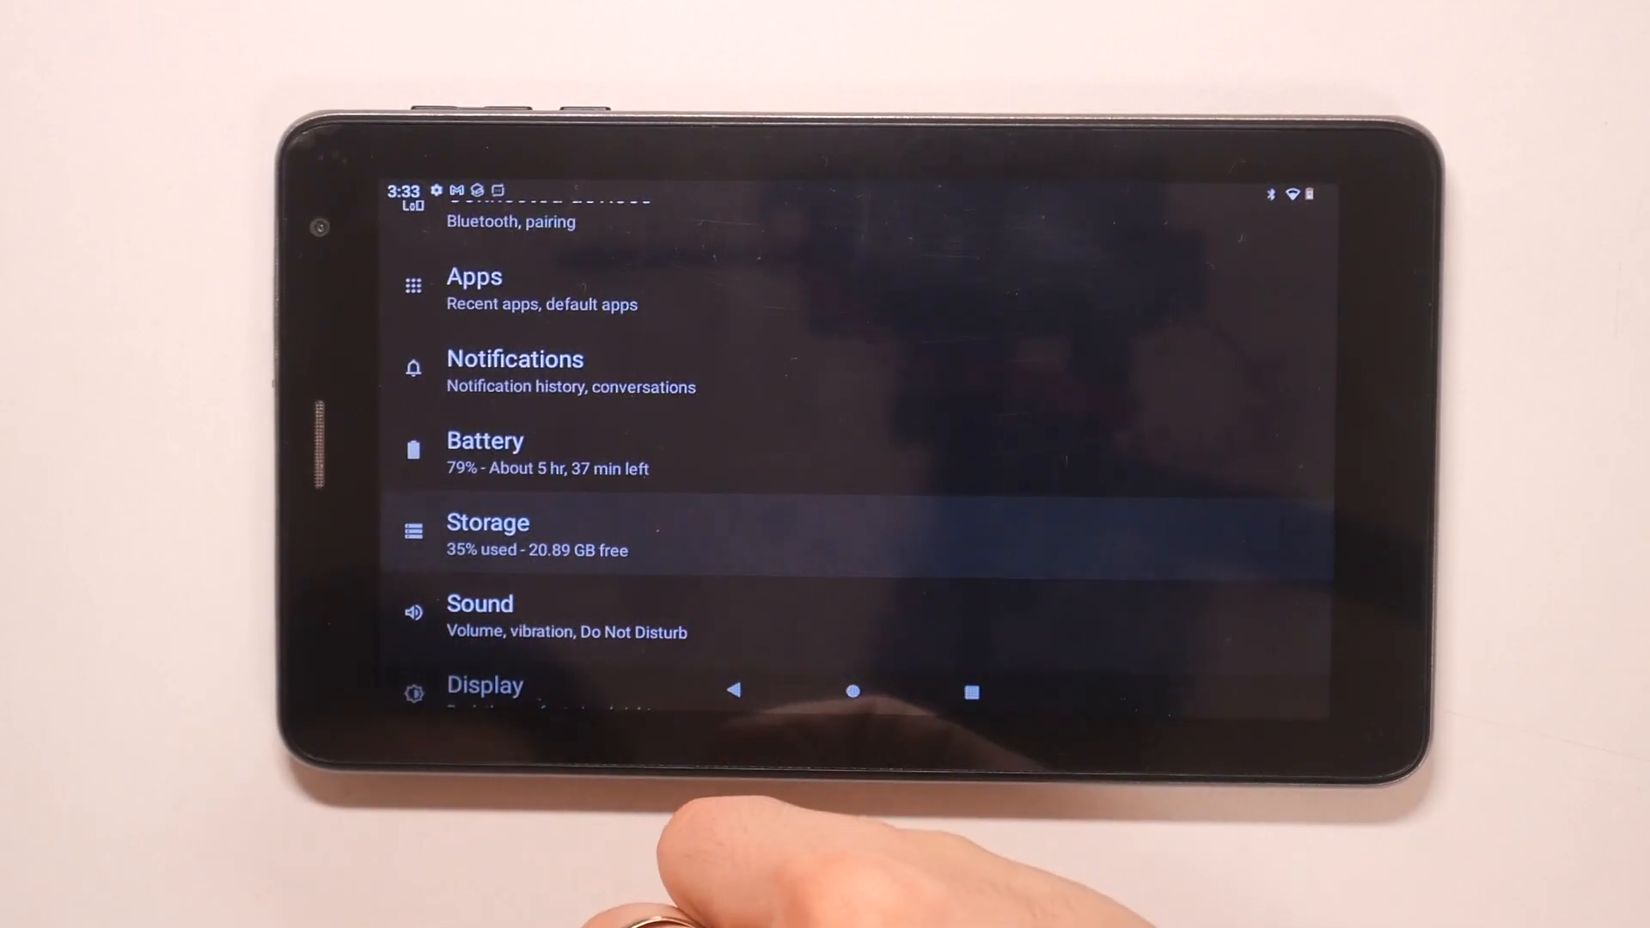
pyautogui.click(487, 535)
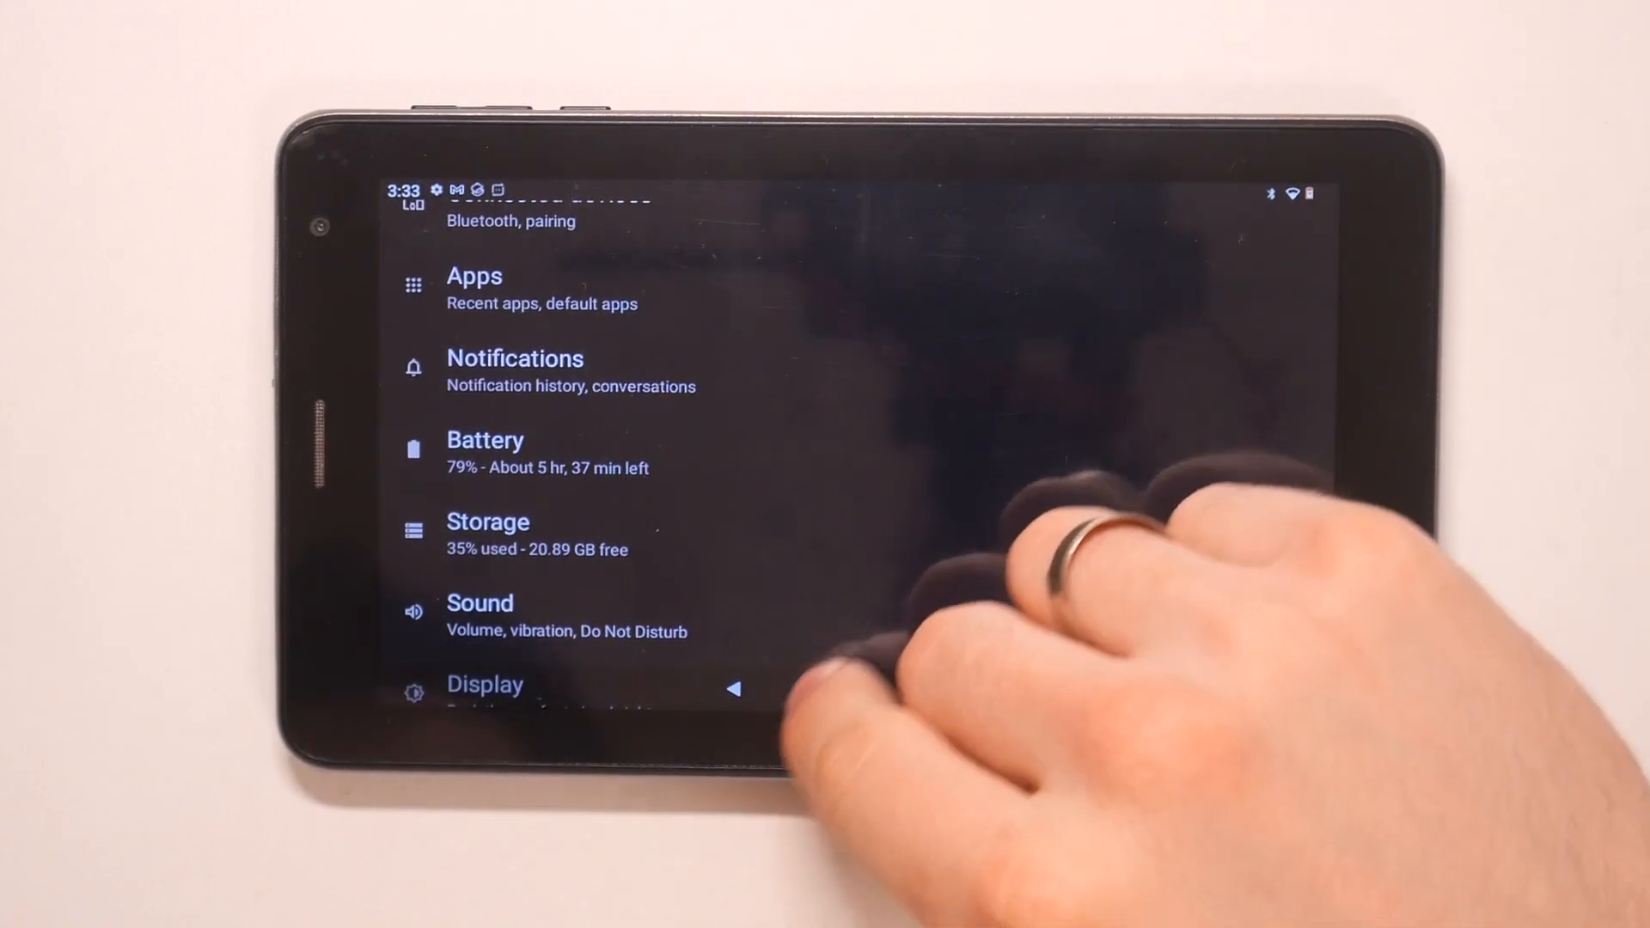
# Return to the launcher and launch the Files app
pyautogui.click(733, 689)
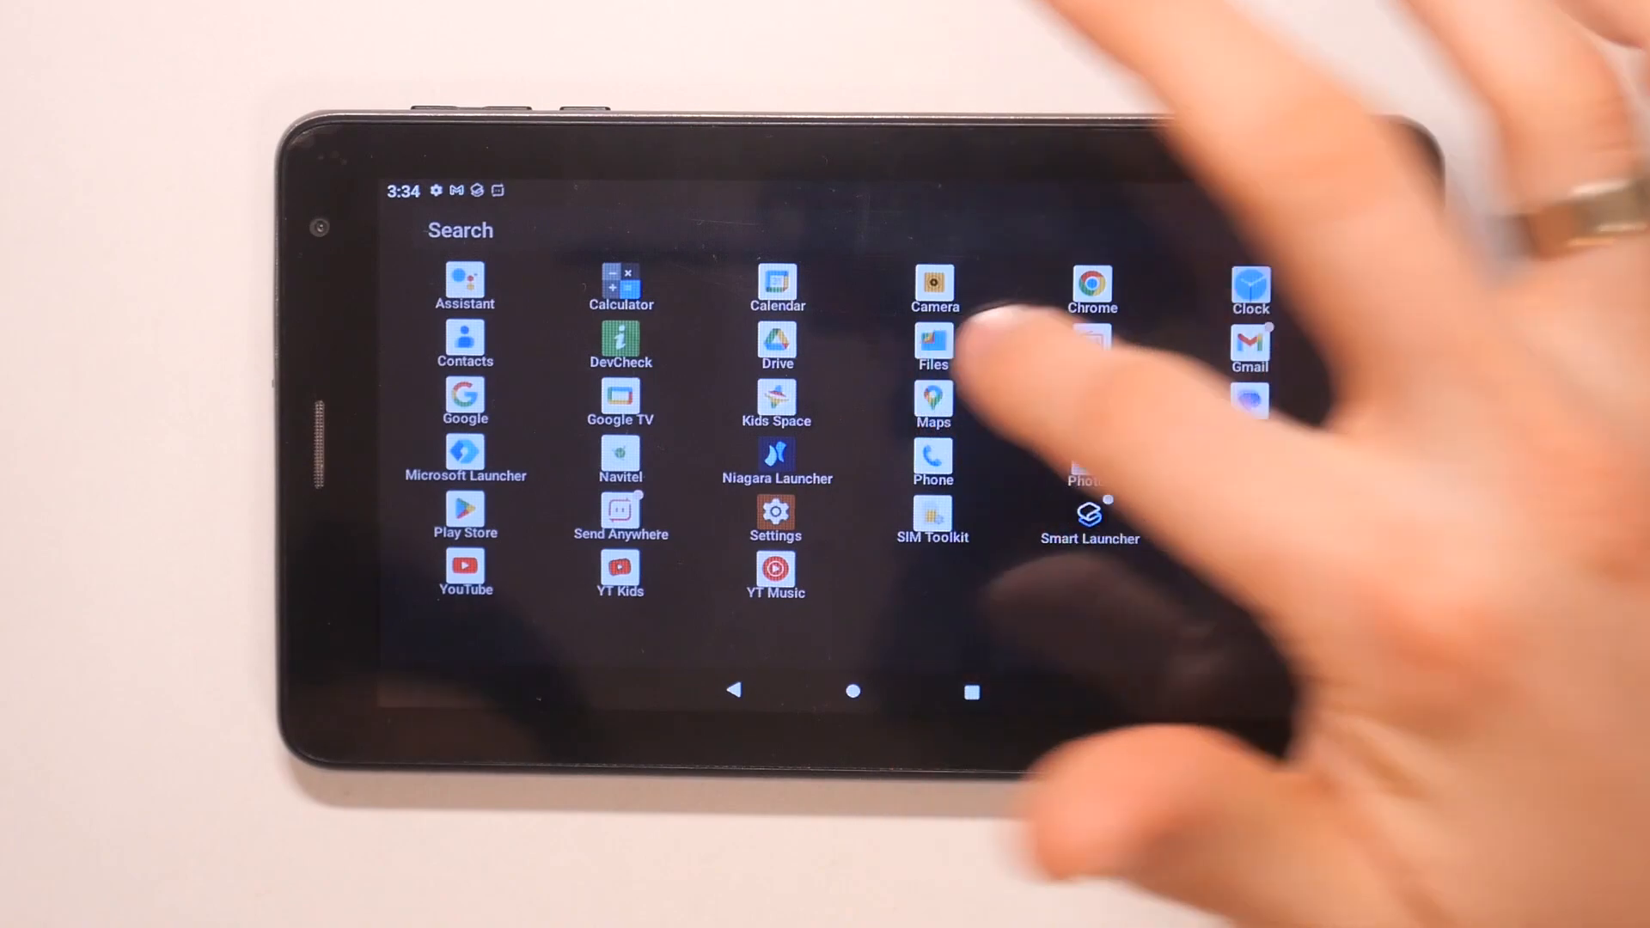
pyautogui.click(930, 341)
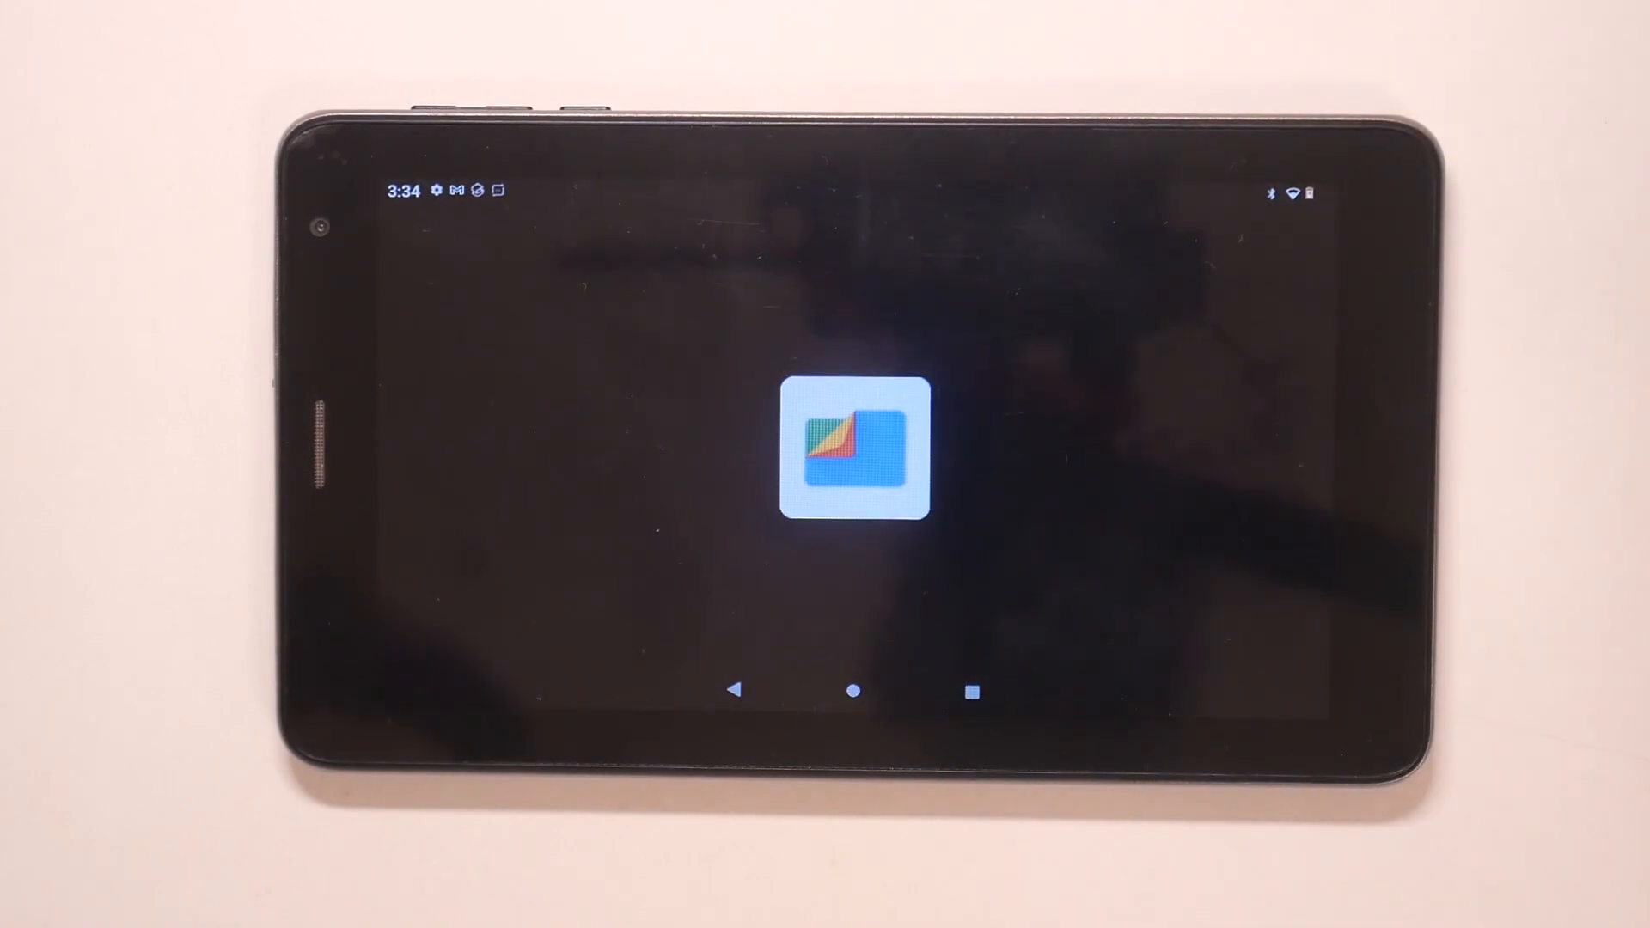